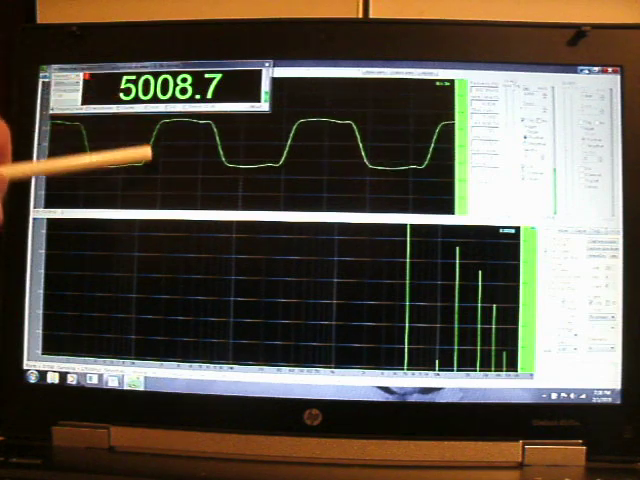
mouse_move(250, 250)
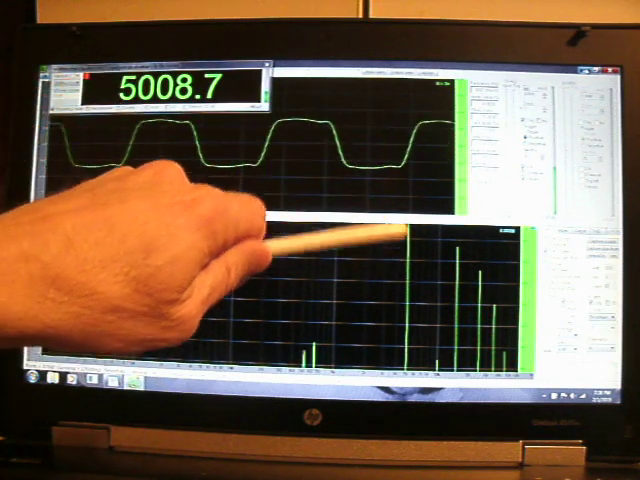